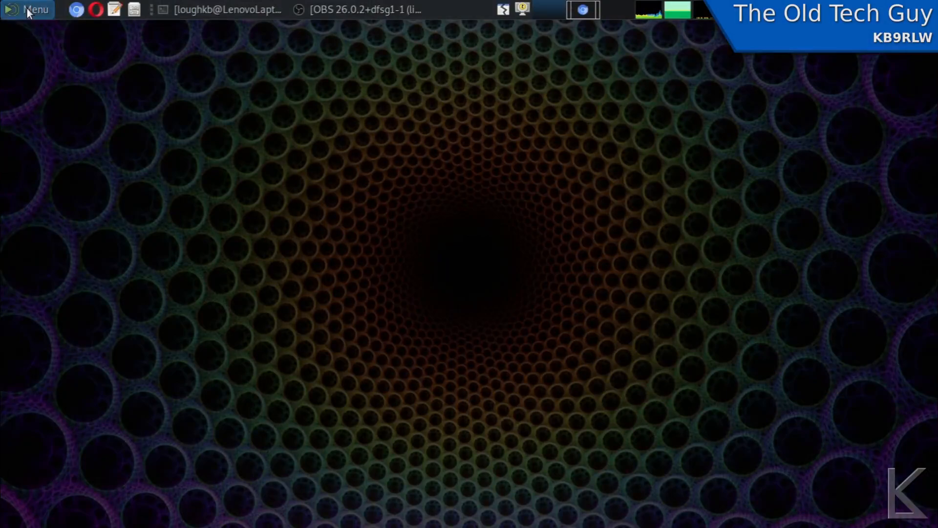
mouse_move(42, 431)
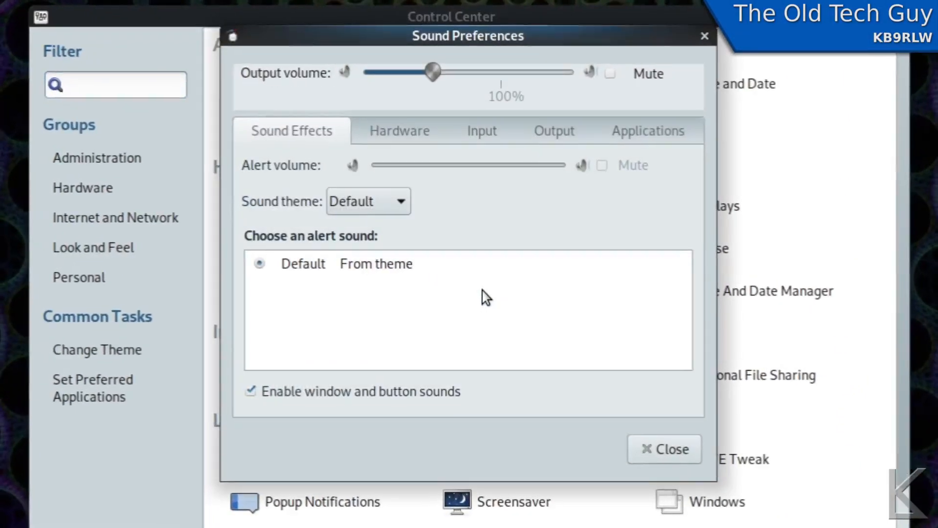
- Inspect the Output devices in Sound Preferences, then close the dialog
click(553, 130)
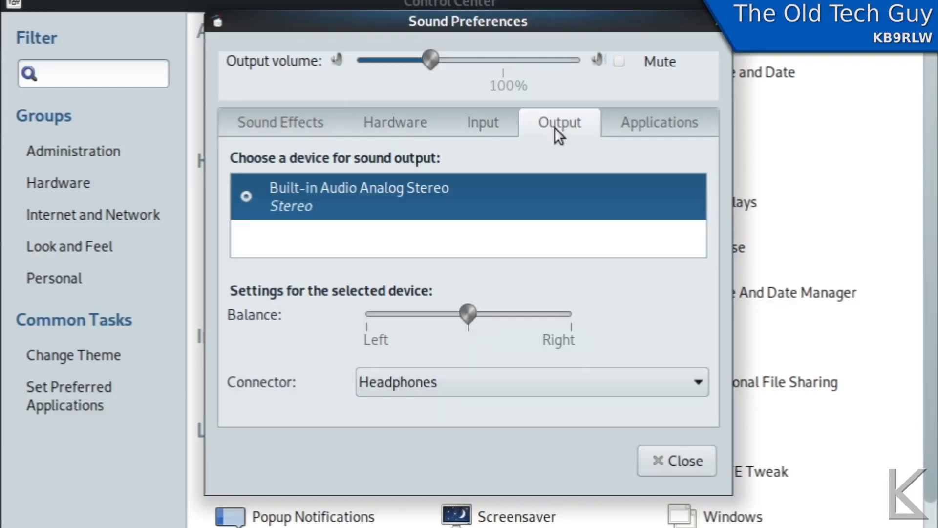
mouse_move(302, 227)
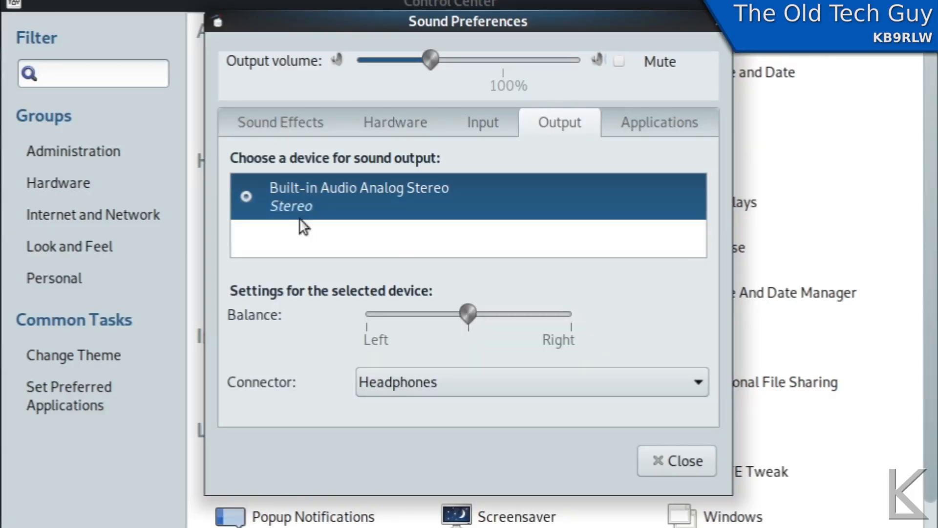
mouse_move(502, 196)
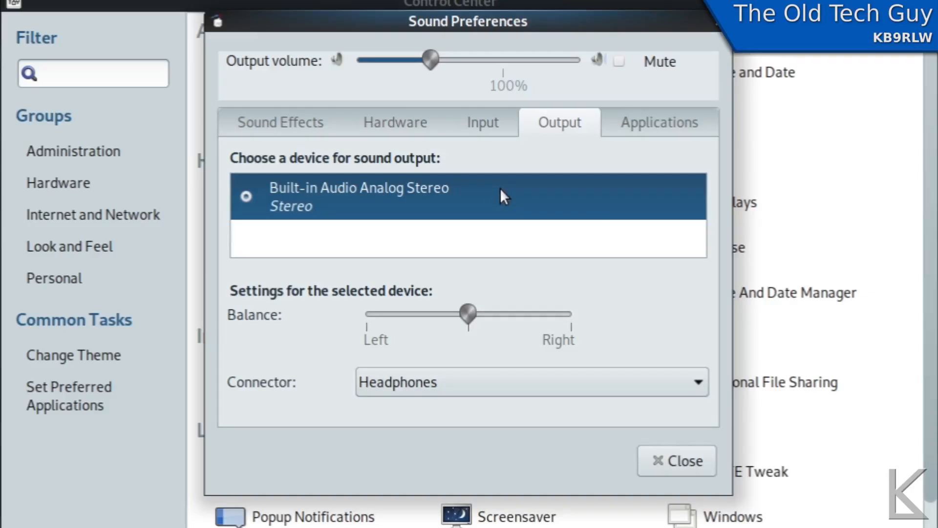
mouse_move(566, 208)
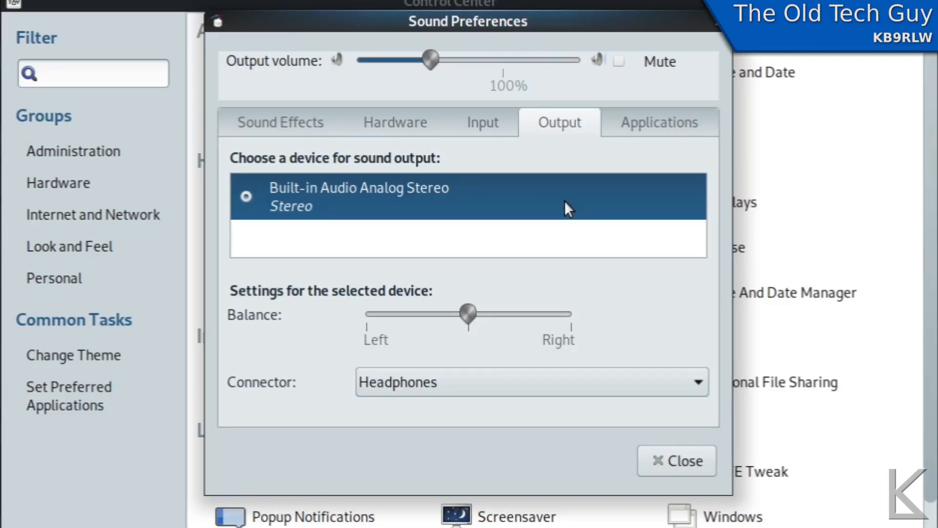
mouse_move(595, 247)
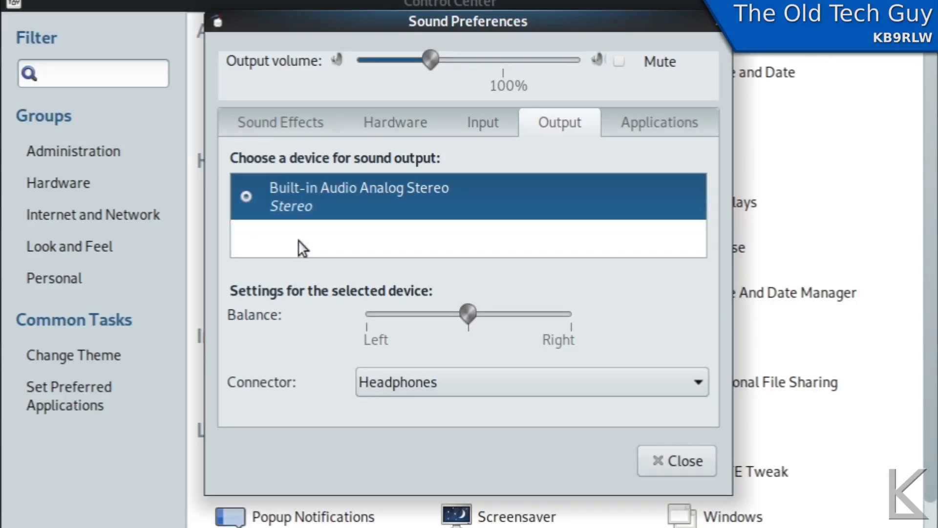
click(676, 460)
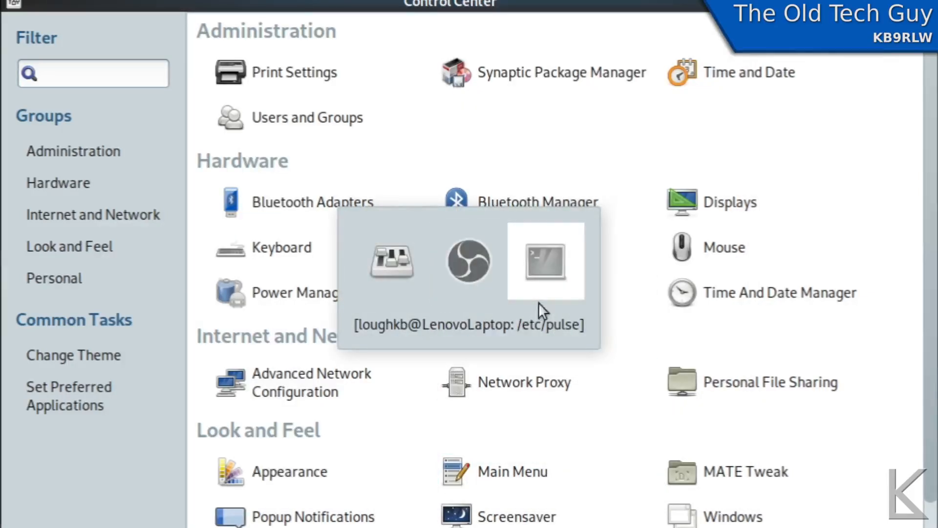
- Change into /etc/pulse and pick out default.pa from the file listing
click(545, 259)
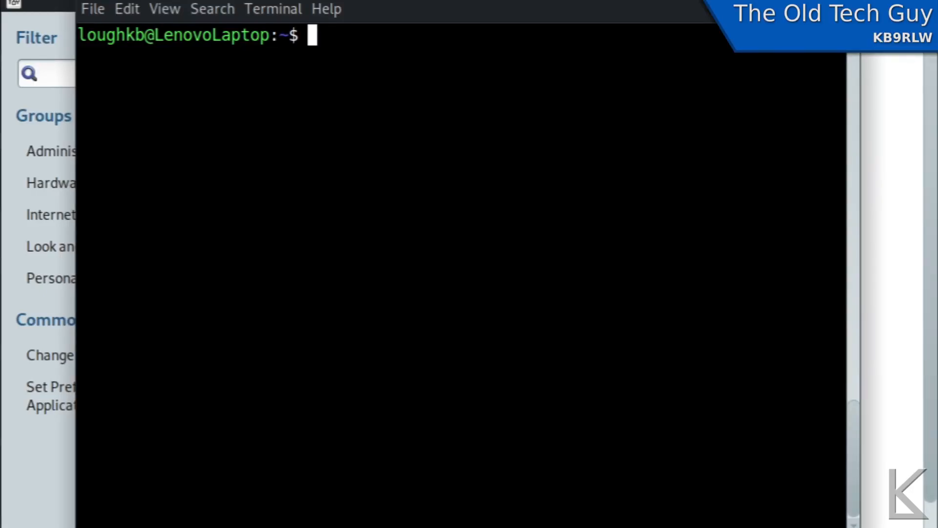
text(d)
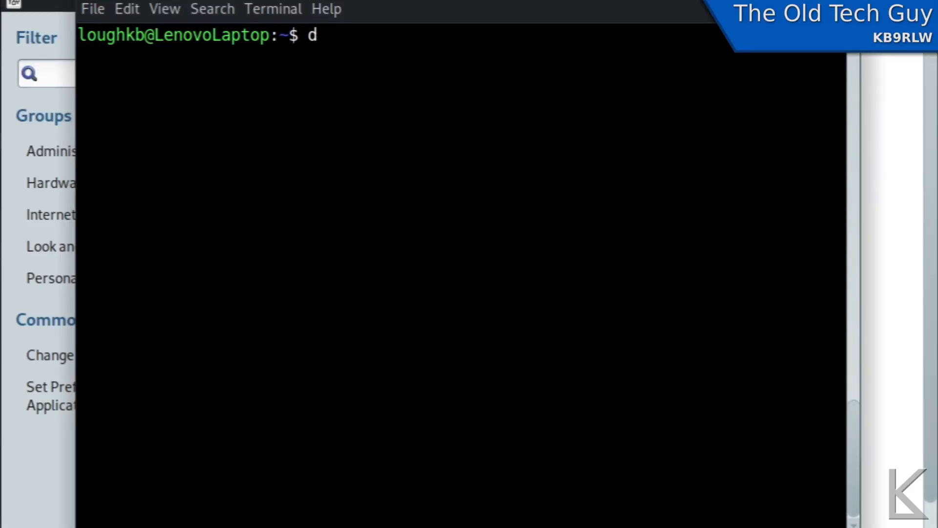
text(c)
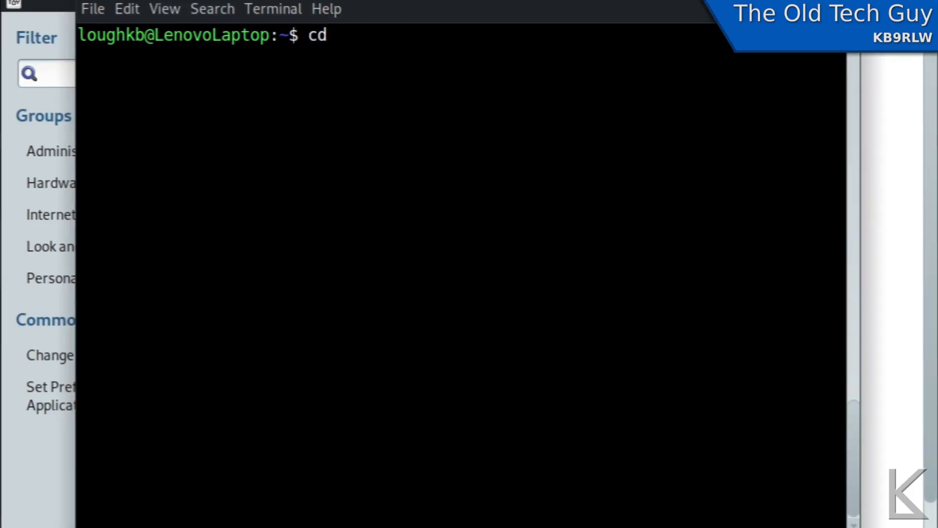
text(/etc)
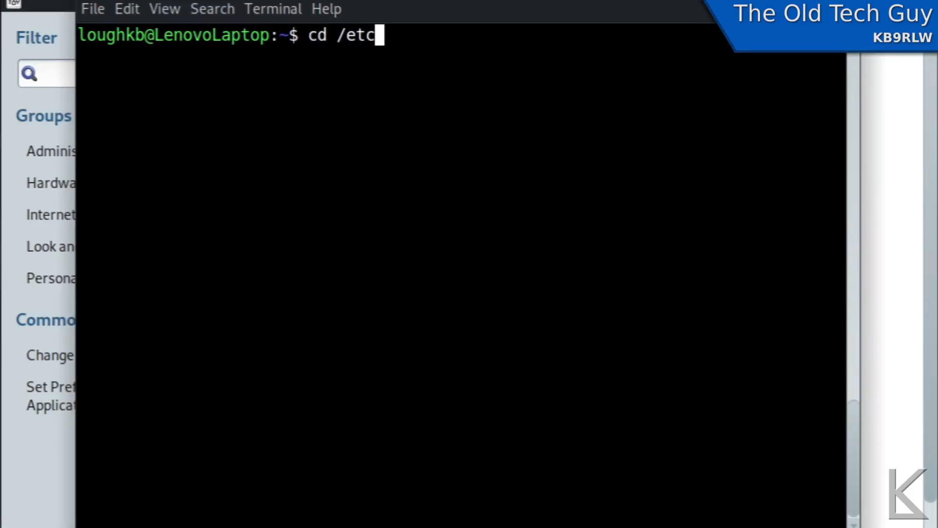
text(/pulse)
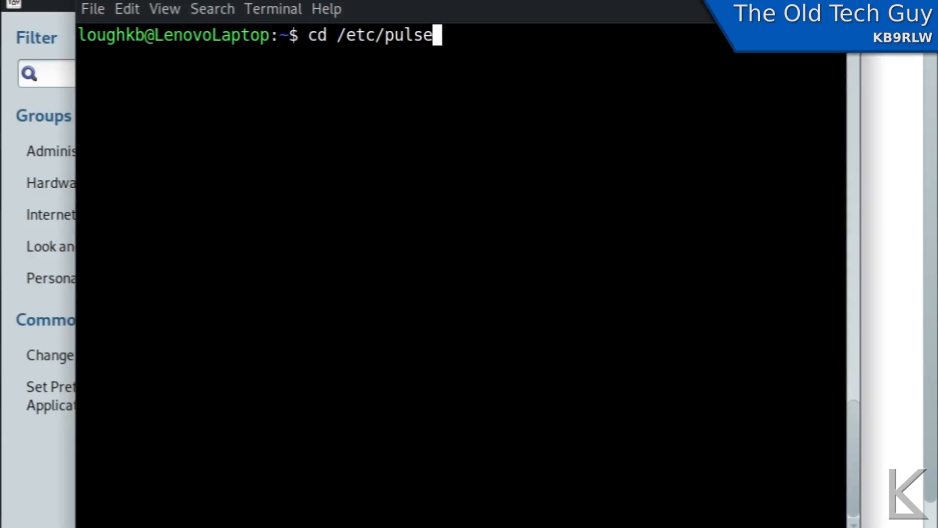
key(Return)
text(ls)
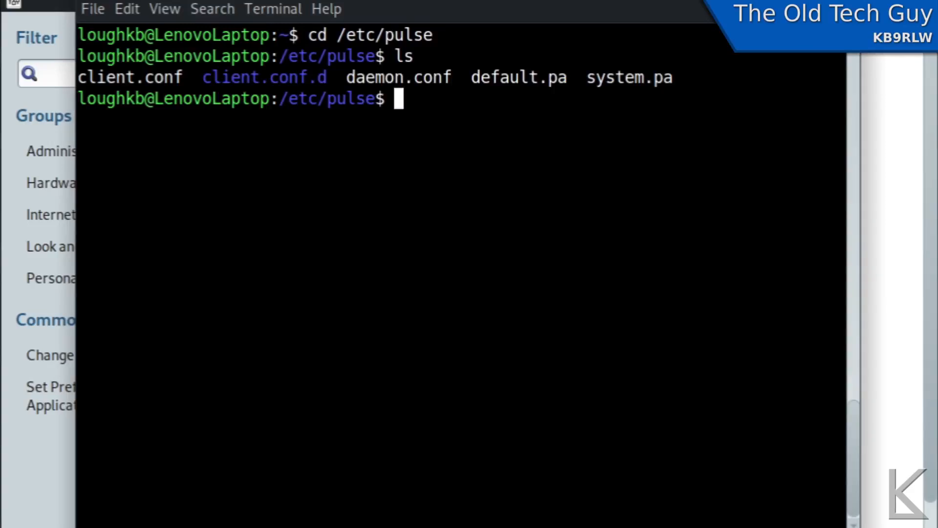
mouse_move(476, 84)
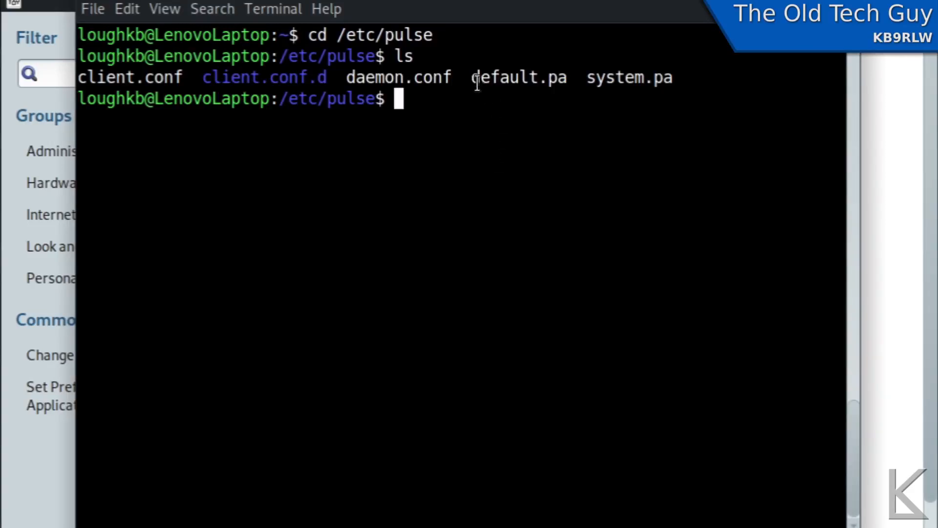
double_click(517, 77)
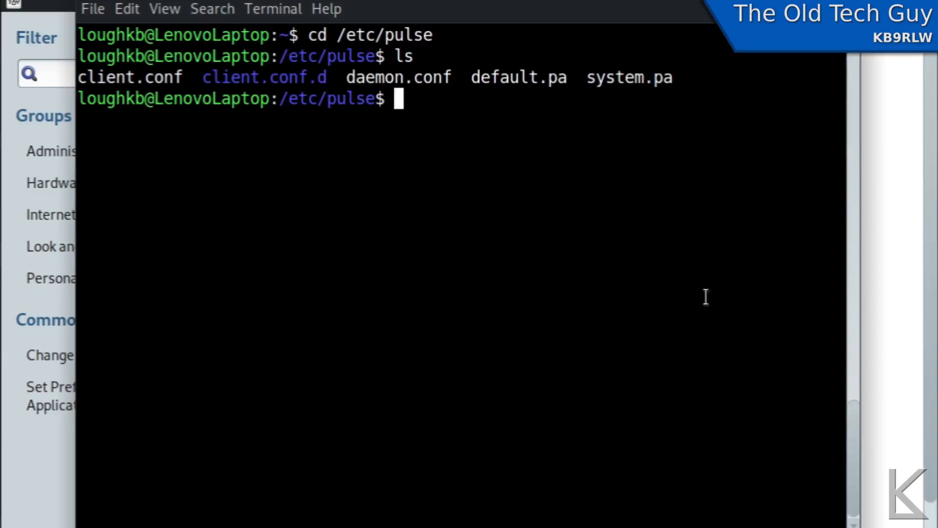
- Run sudo nano ./default.pa to edit the file as root
text(sudo)
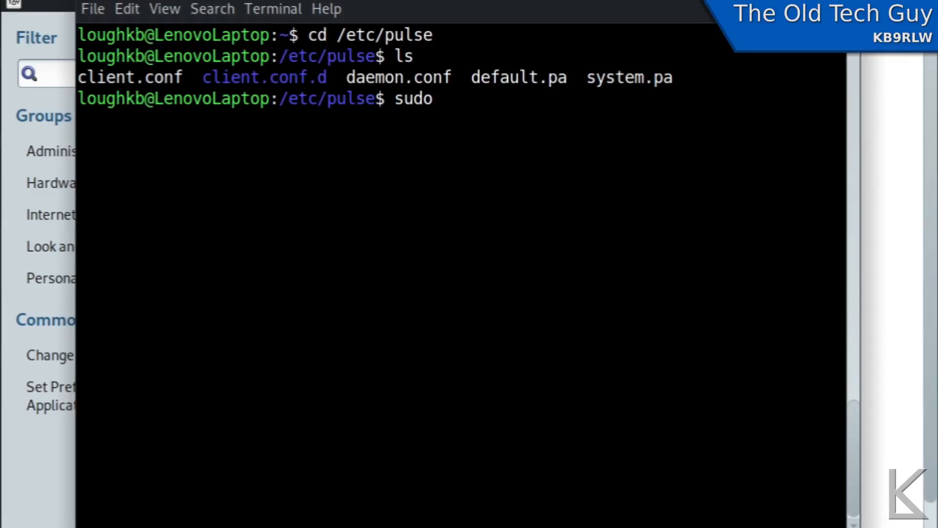
text(nano ./)
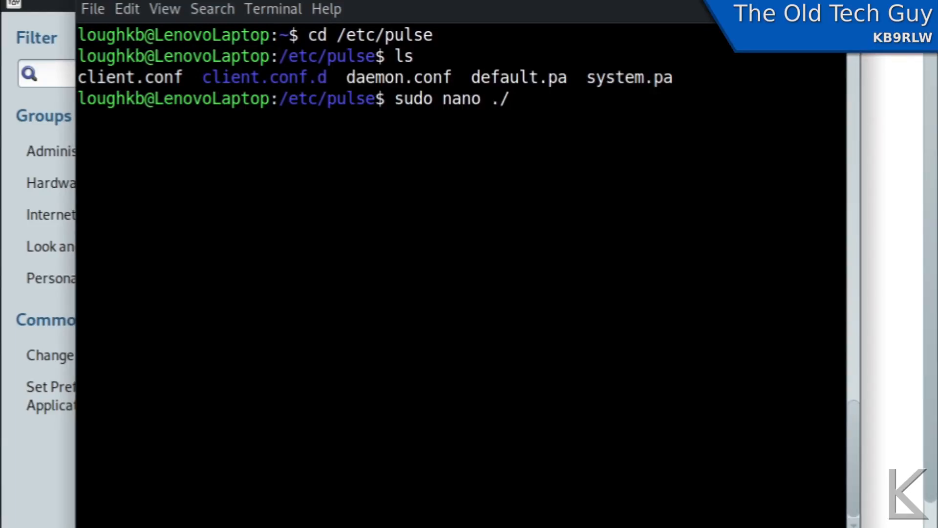
text(de)
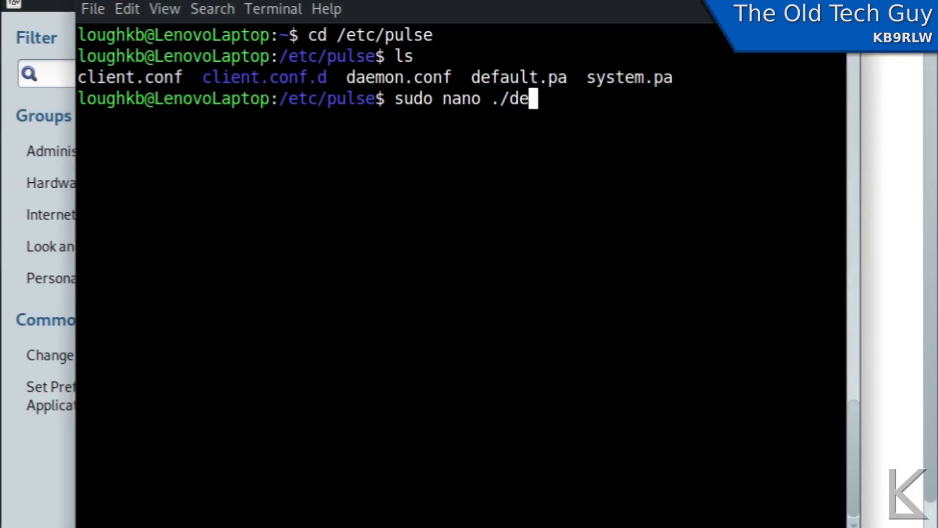
text(fault.pa)
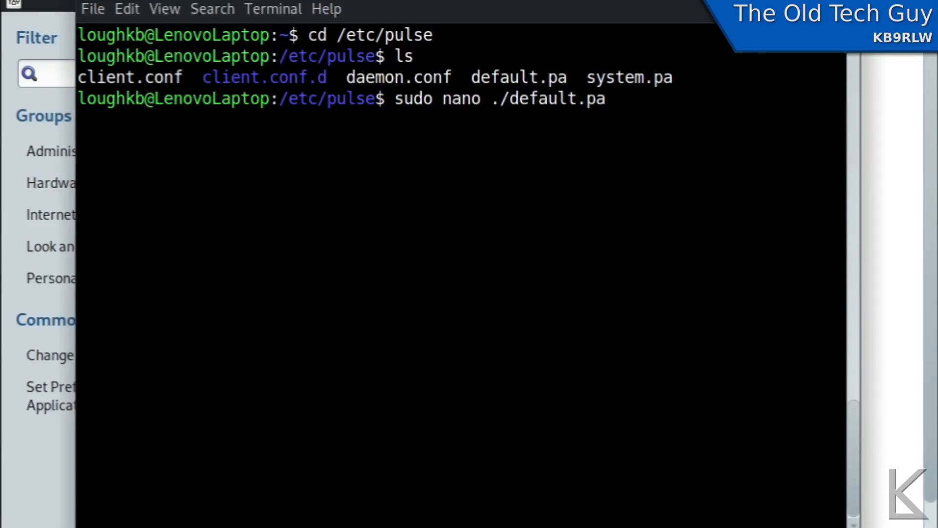
key(Return)
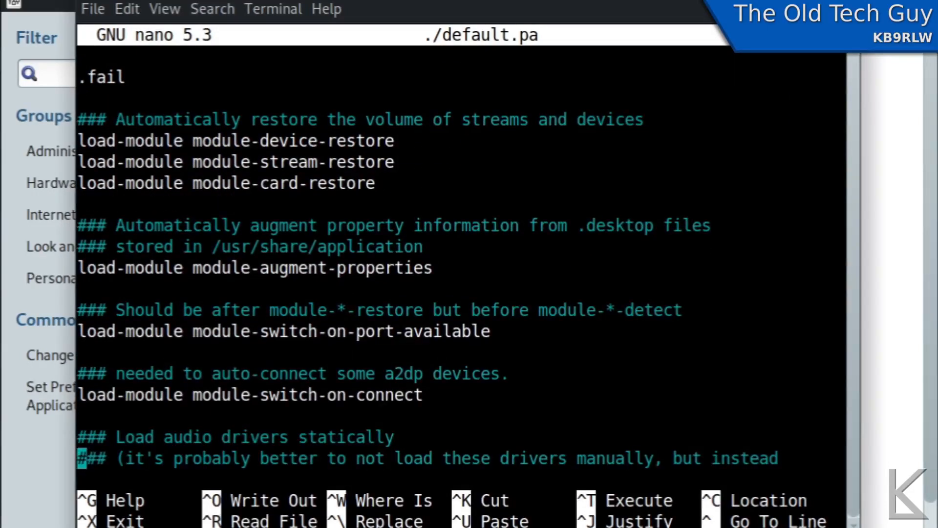
- Add # before the module-switch-on-port-available and module-switch-on-connect lines
scroll(down, 3)
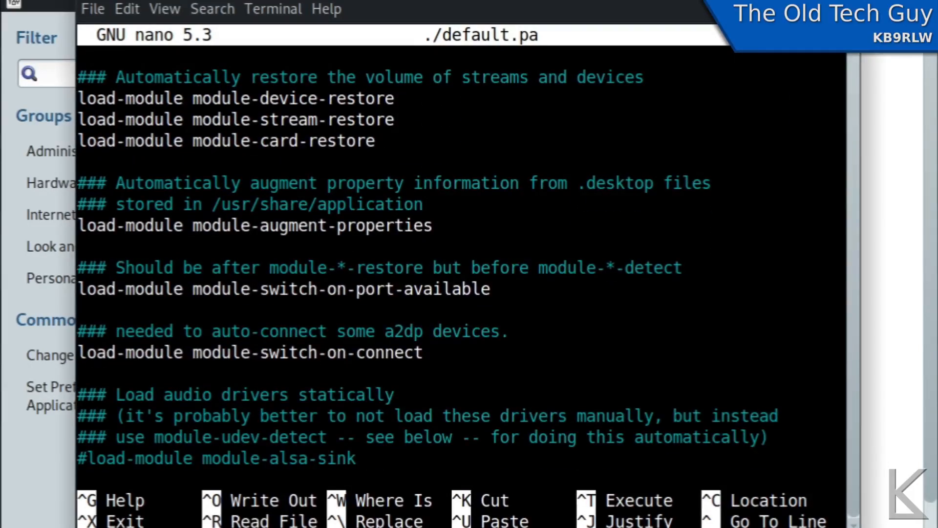
click(84, 267)
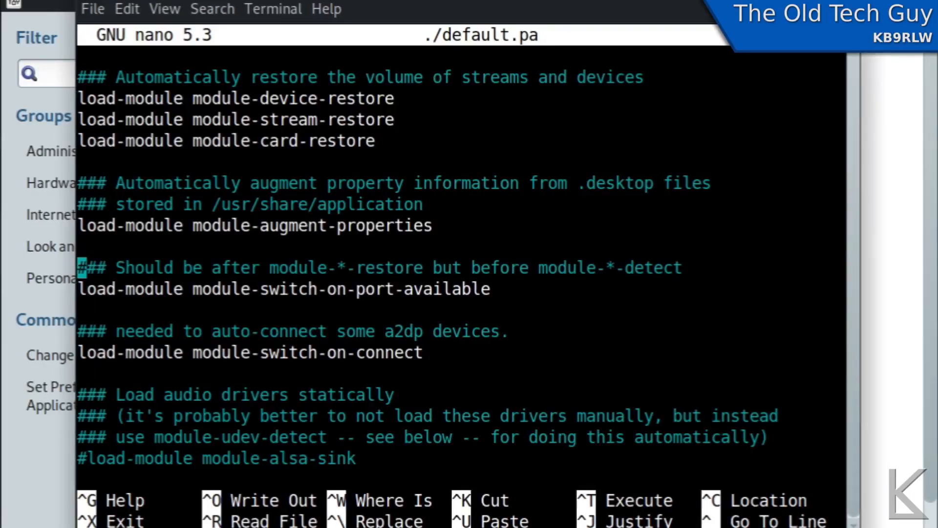
key(Down)
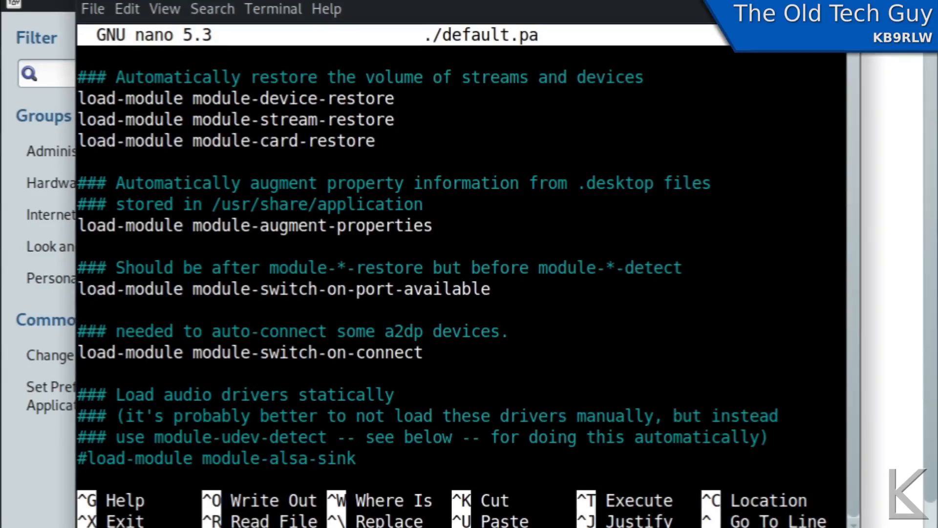
click(79, 289)
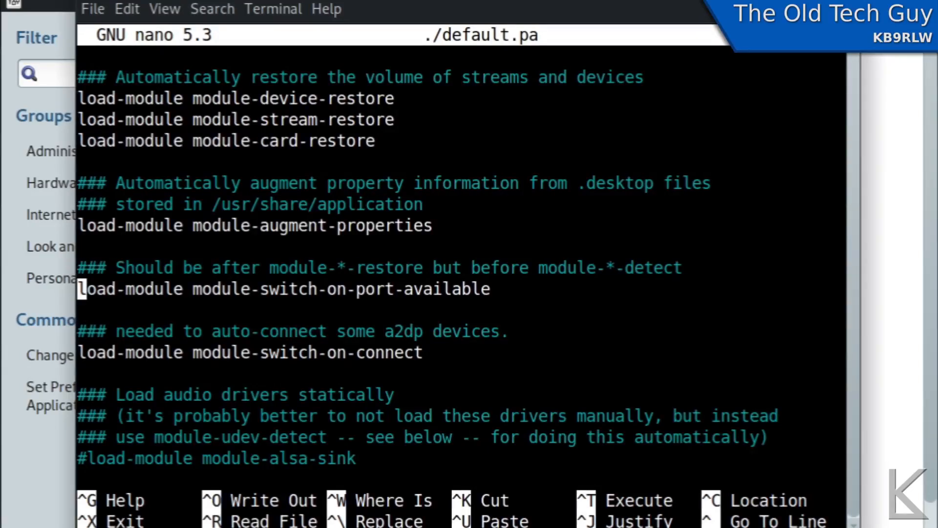
text(#)
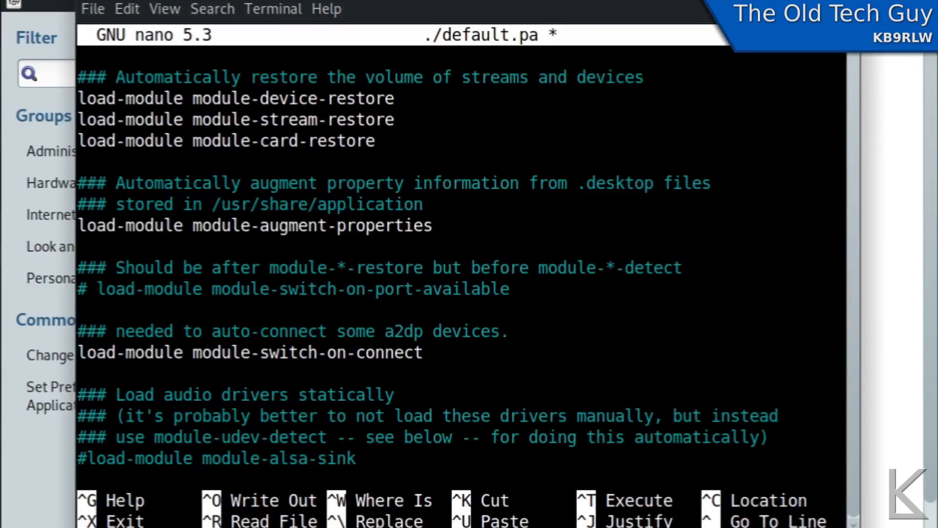
text(#)
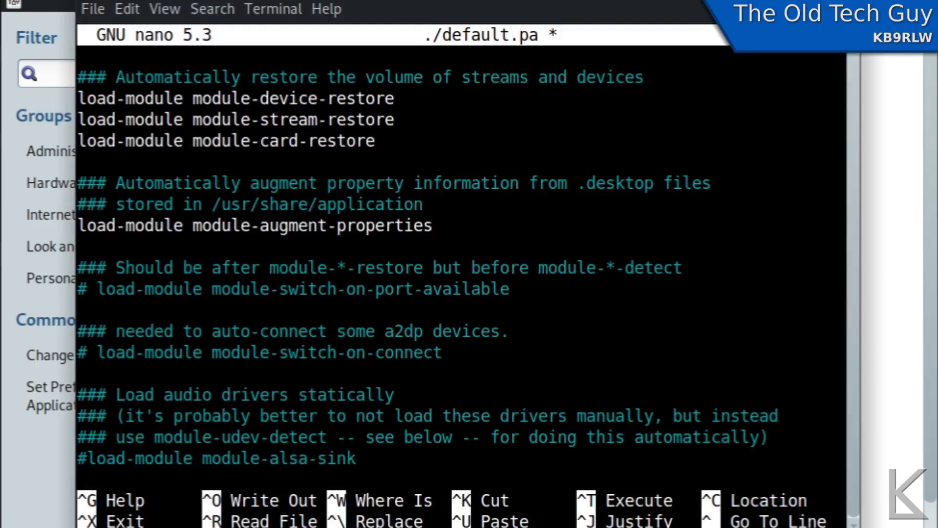
click(101, 353)
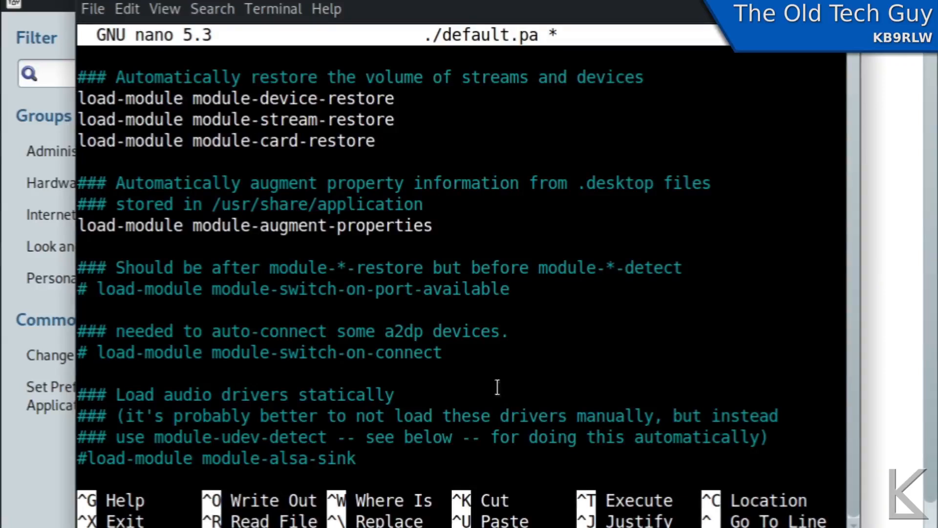
- Write out default.pa with Ctrl+O and leave nano
key(ctrl+o)
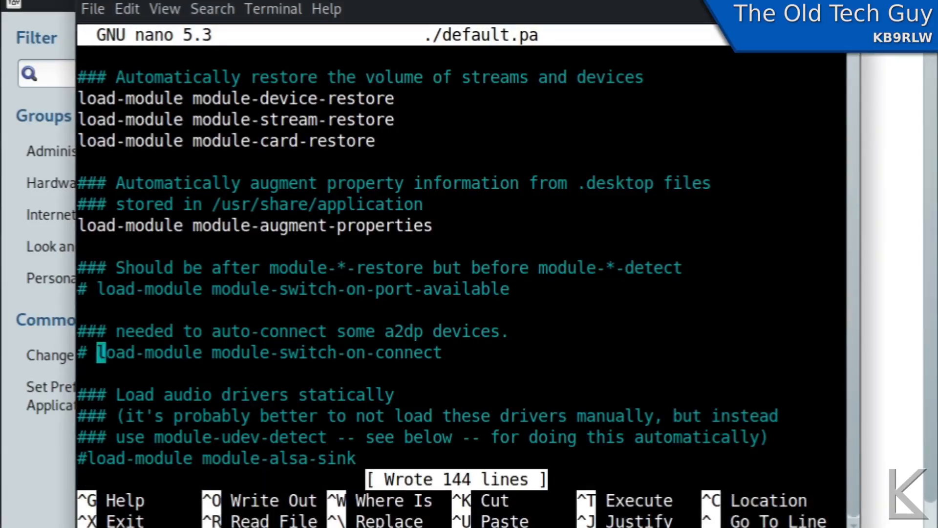
key(ctrl+x)
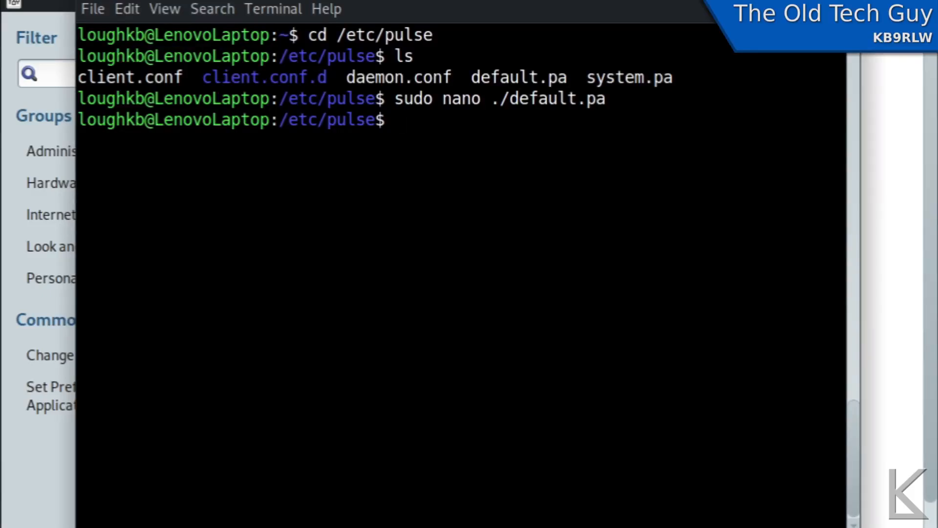
- Run pulseaudio -k to restart the sound server, then exit the terminal
text(pul)
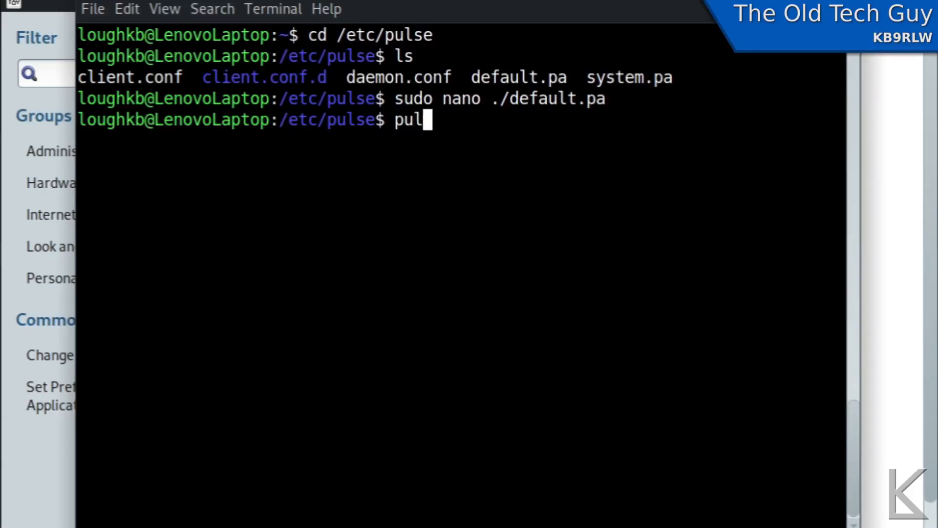
text(seaudio)
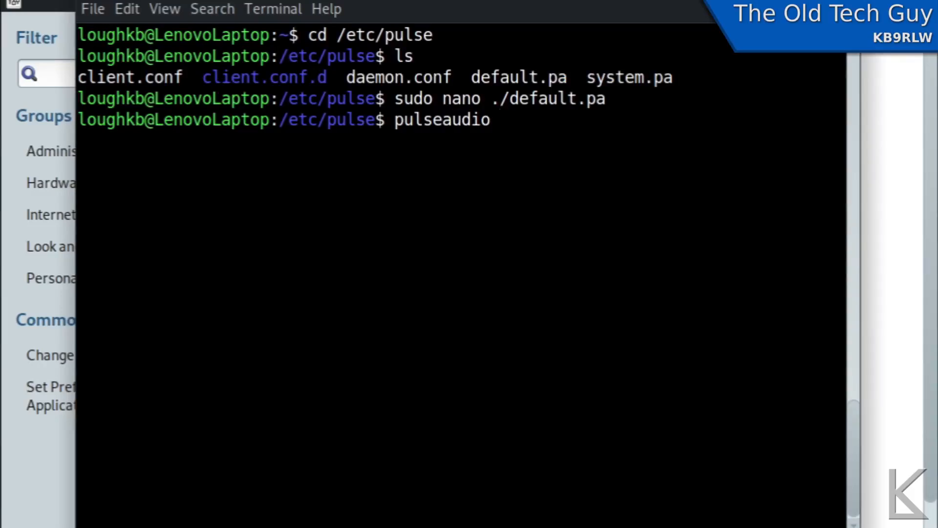
text(-k)
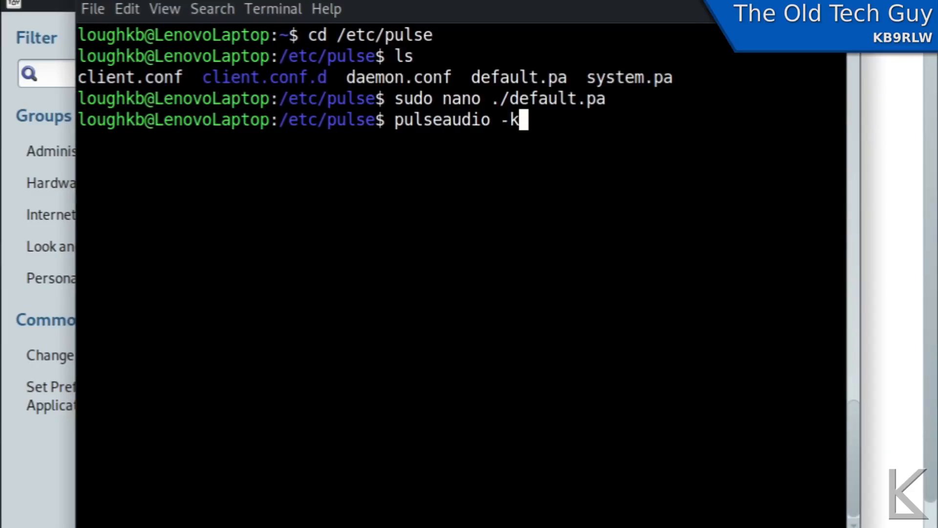
key(Return)
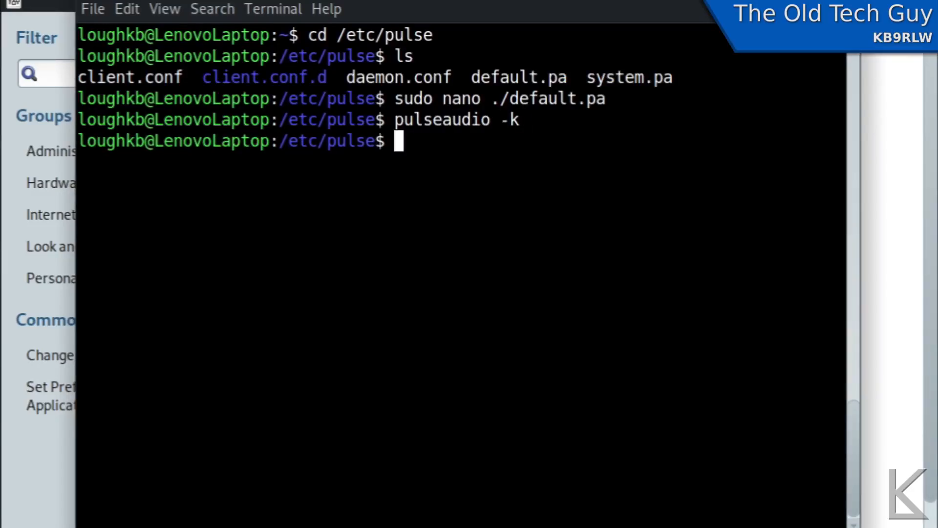
text(exit)
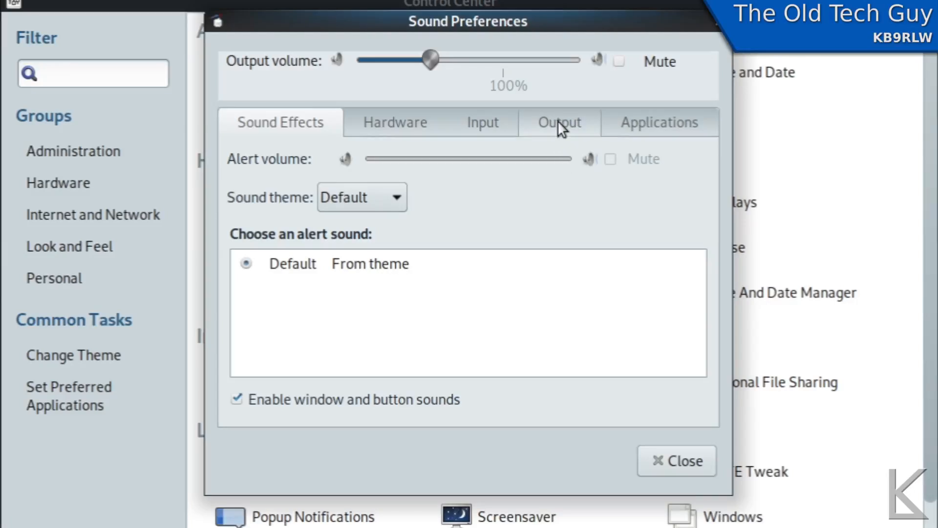
- Confirm PCM2901 Audio Codec appears among the output devices, then close Sound Preferences
click(559, 122)
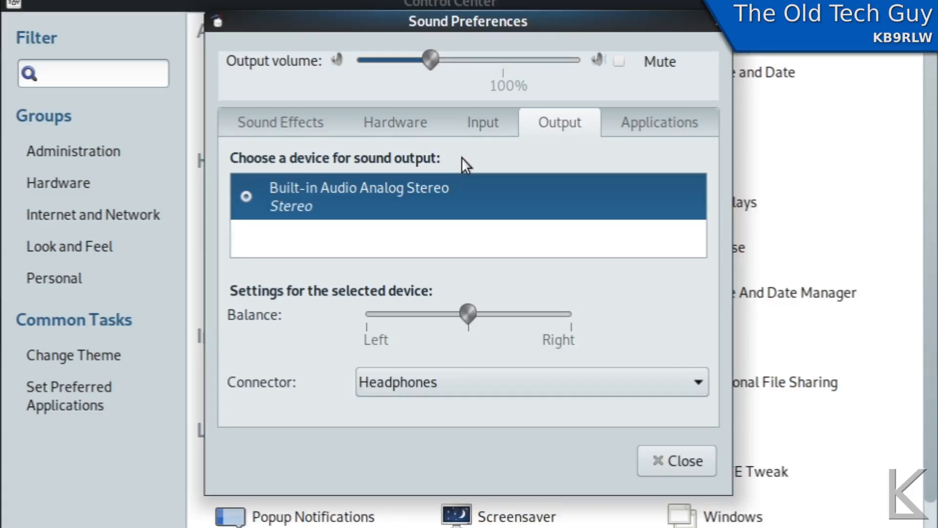
scroll(down, 3)
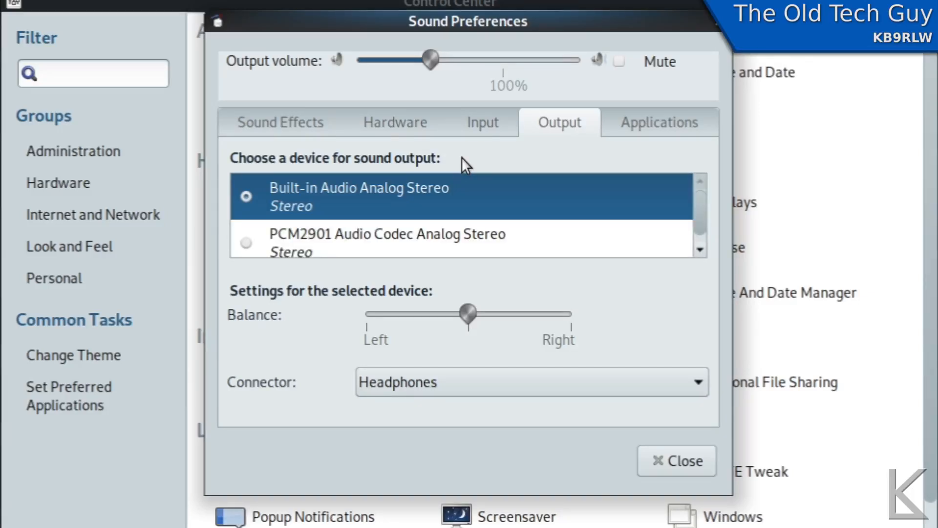
mouse_move(463, 242)
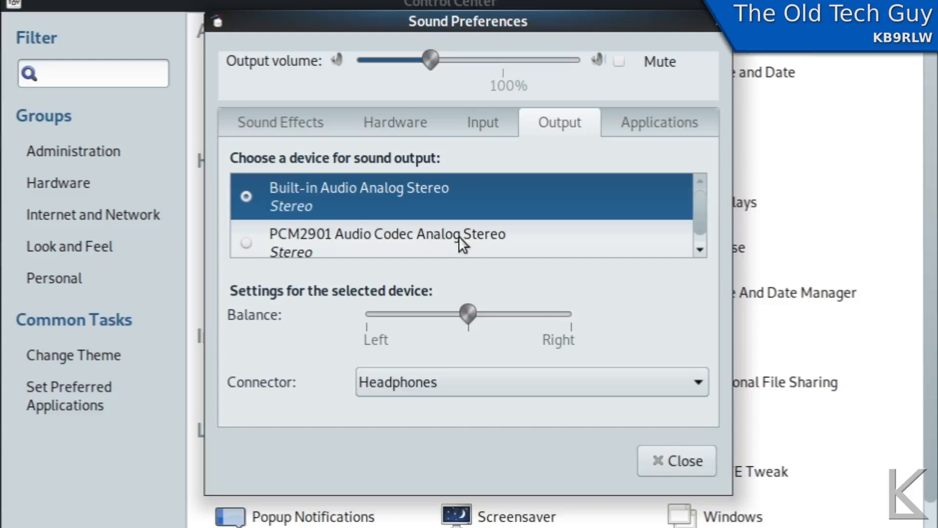
mouse_move(248, 257)
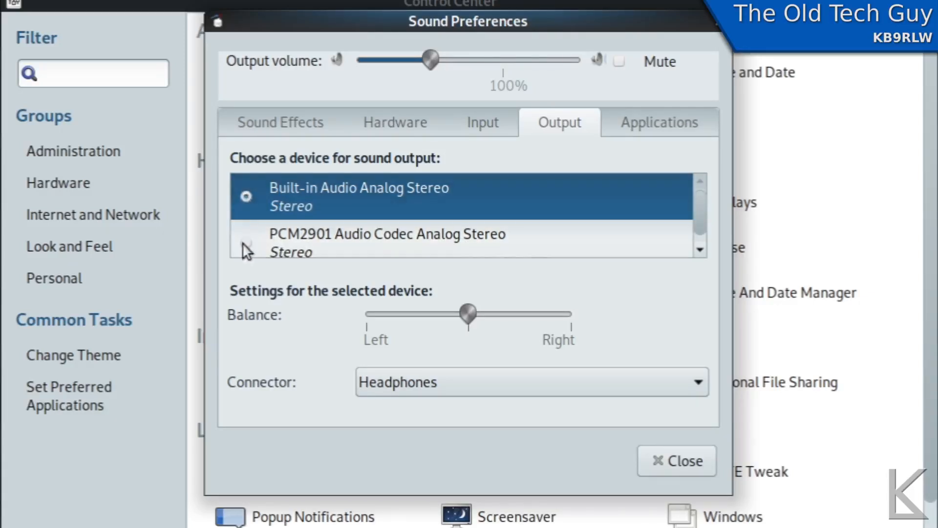
mouse_move(299, 257)
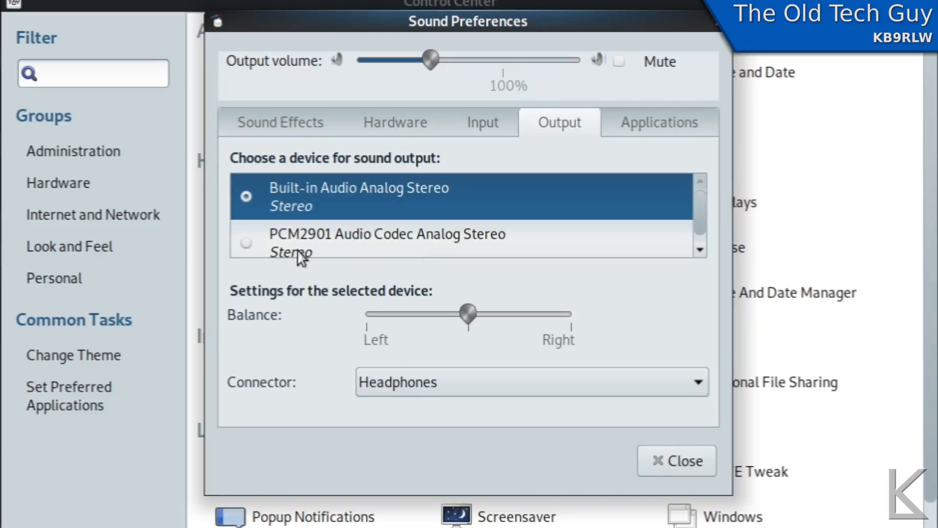
mouse_move(622, 254)
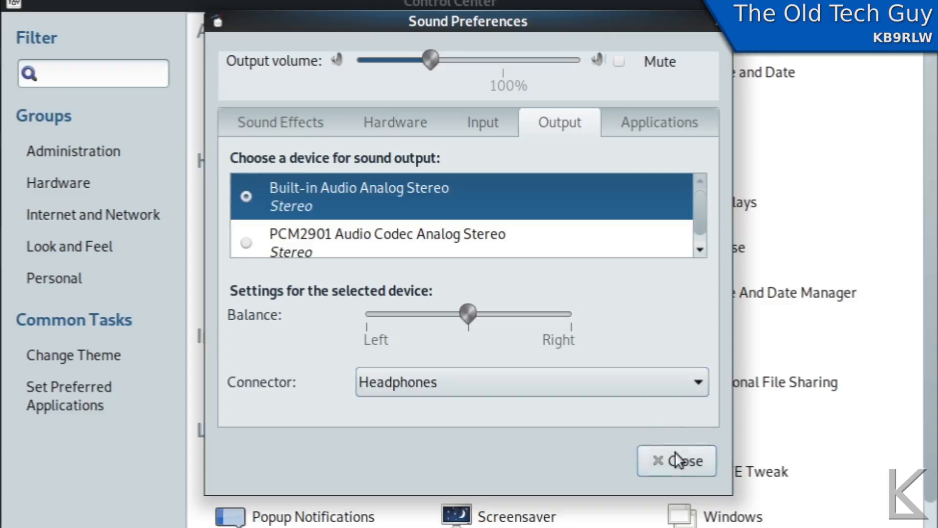
click(676, 460)
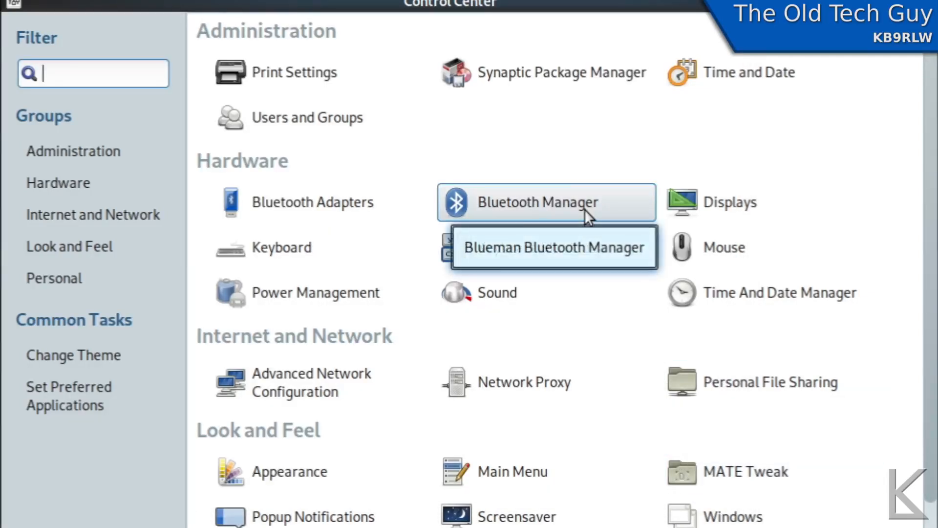
- In a new terminal, cd to /etc/pulse and reopen default.pa with sudo nano
click(537, 201)
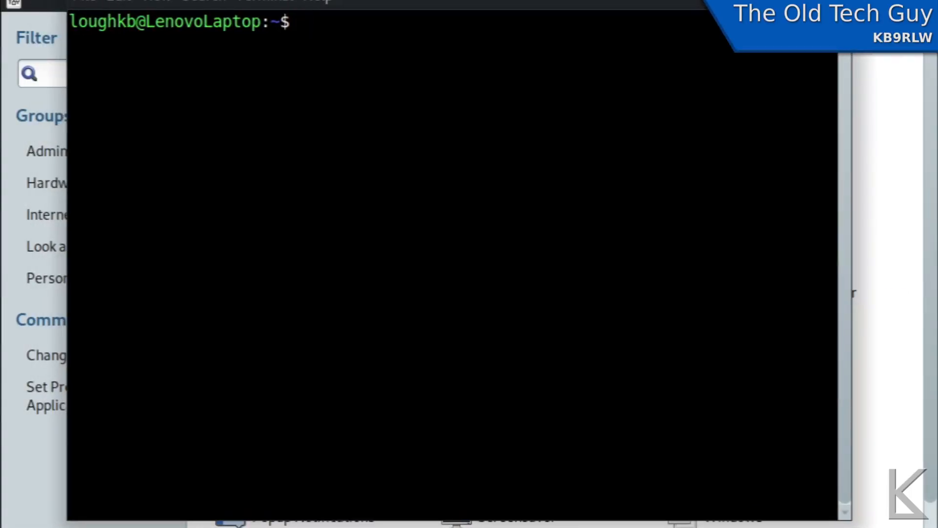
text(cd /etc)
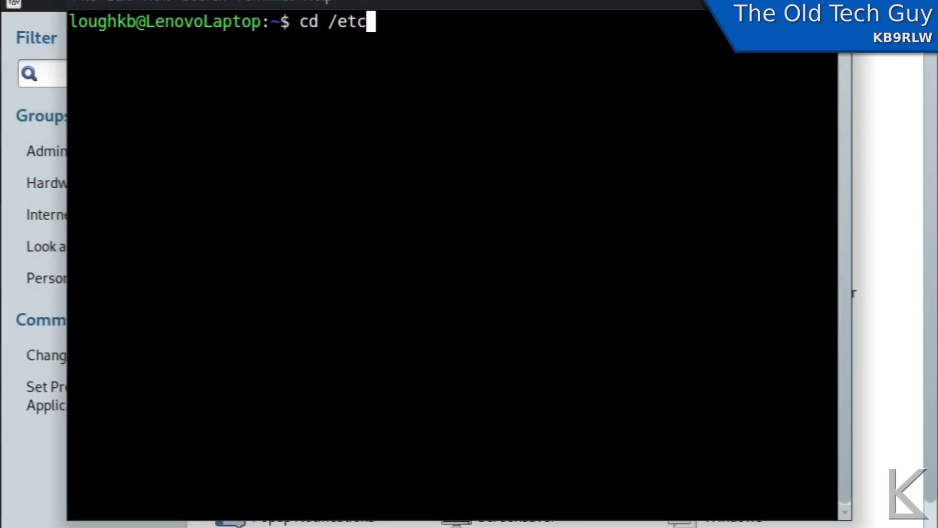
text(/pulse)
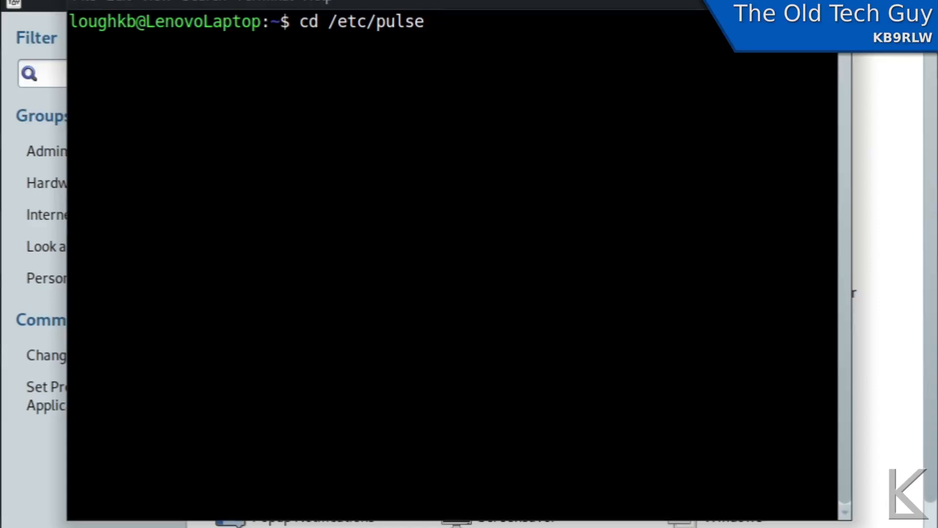
key(Return)
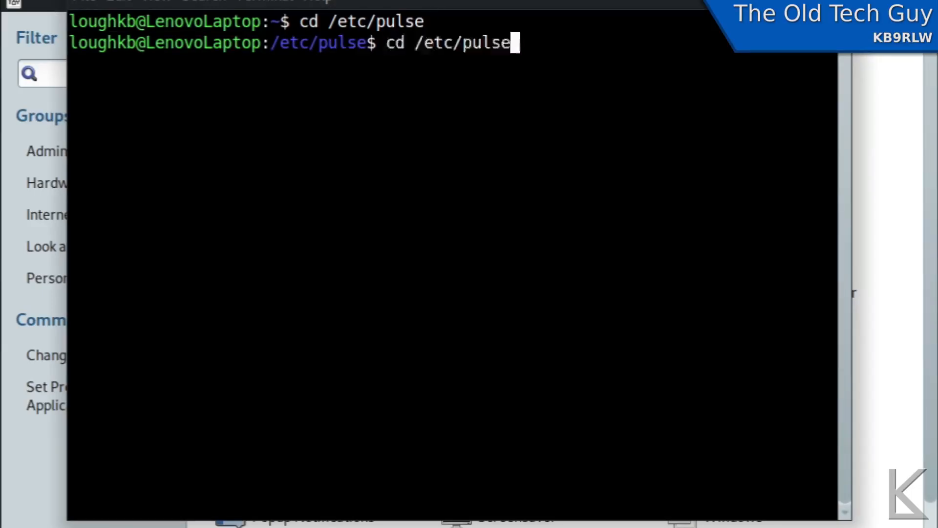
text(sudo nano ./default.pa)
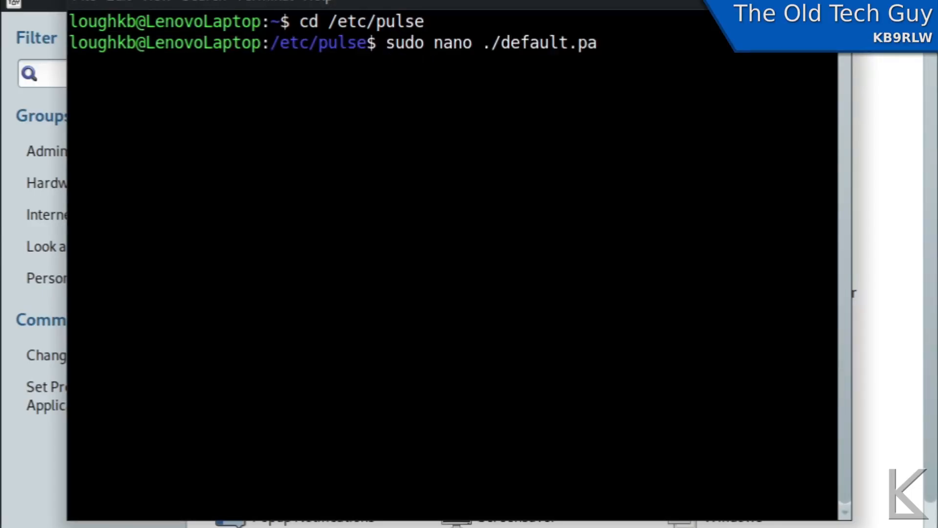
key(Return)
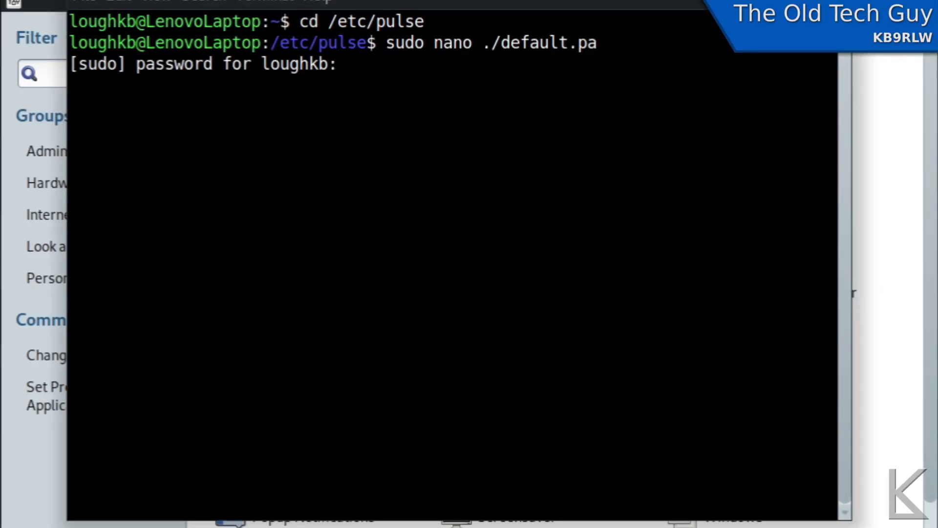
key(Return)
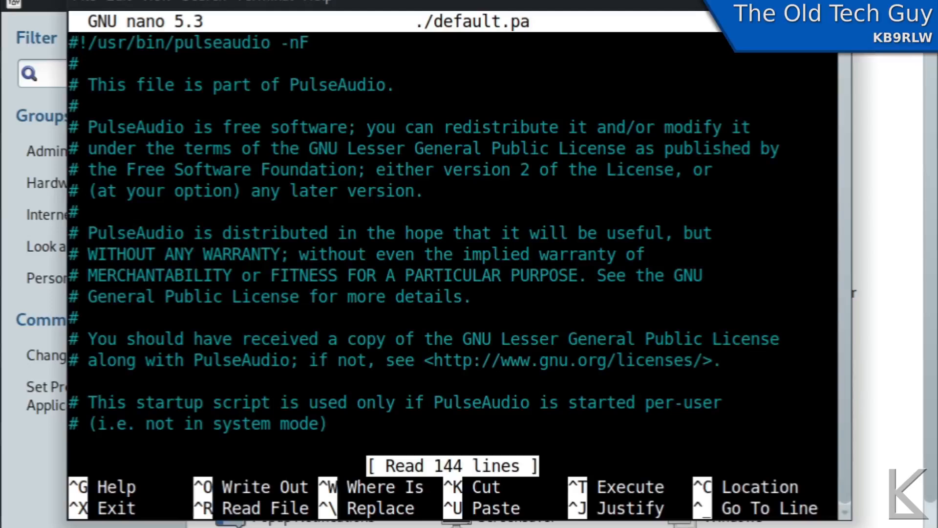
- Add # before the module-switch-on-port-available and module-switch-on-connect lines again
scroll(down, 3)
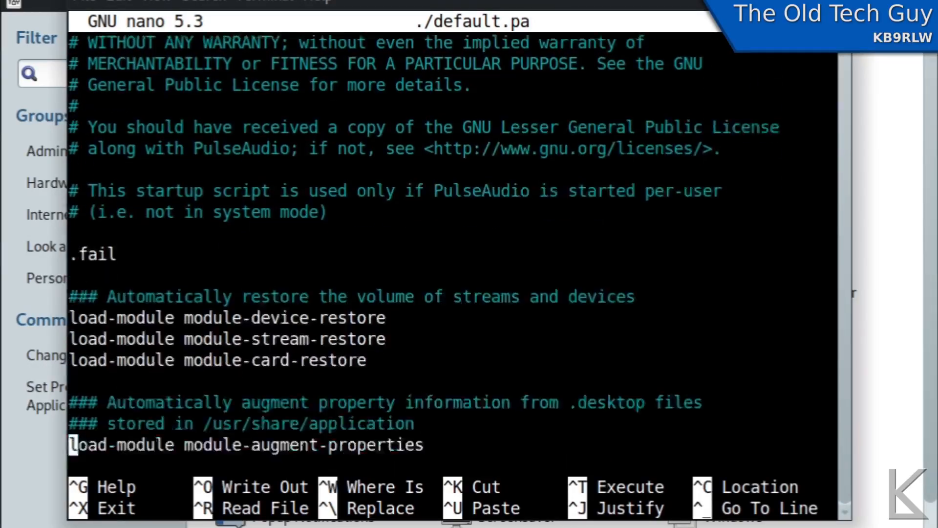
scroll(down, 3)
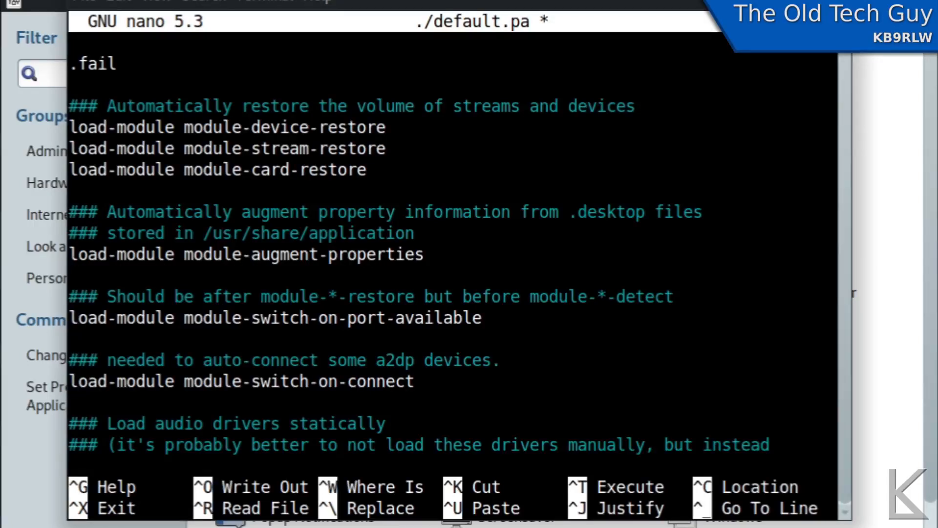
click(74, 317)
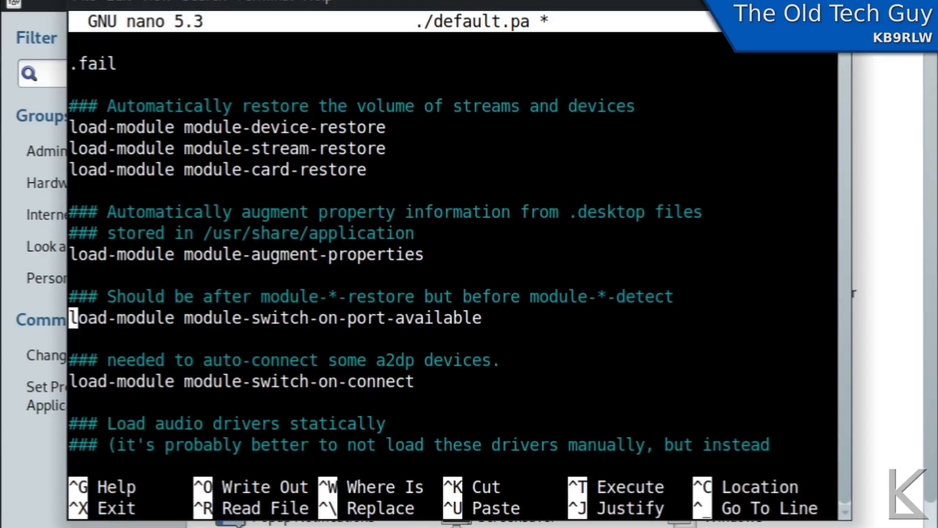
text(#)
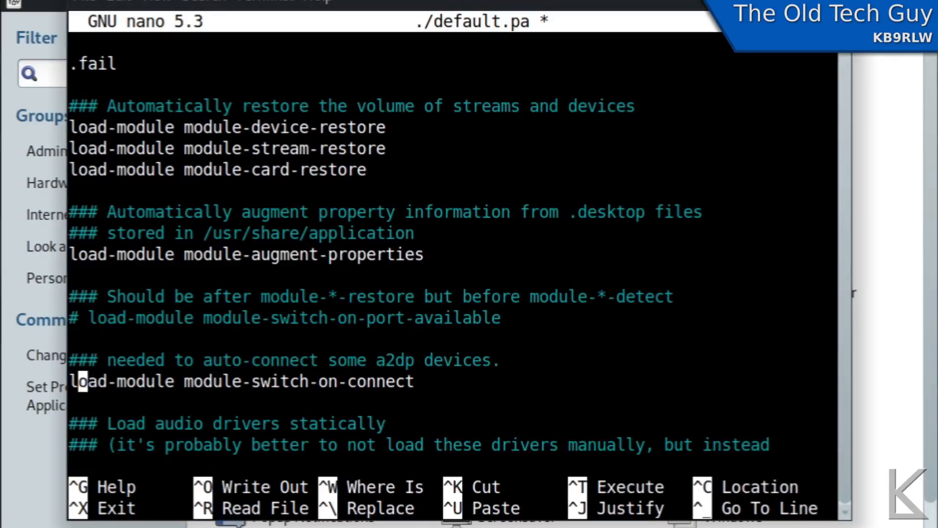
text(#)
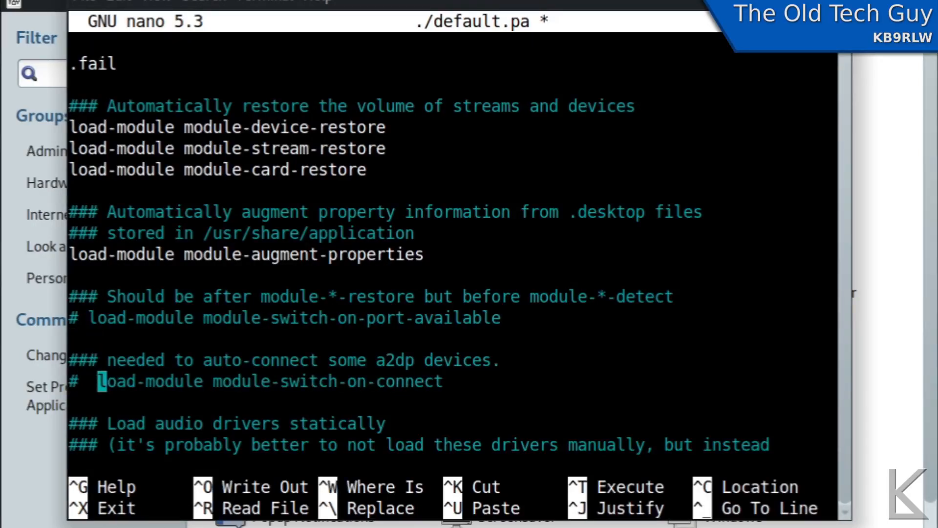